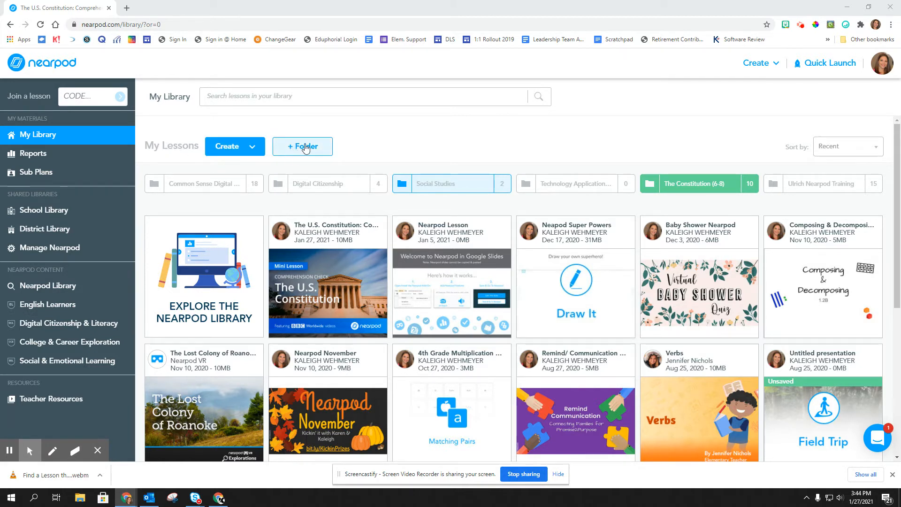
Create a new folder named 'Nearpod Trainings' in My Library.
left_click(302, 146)
type("Nearpod Training")
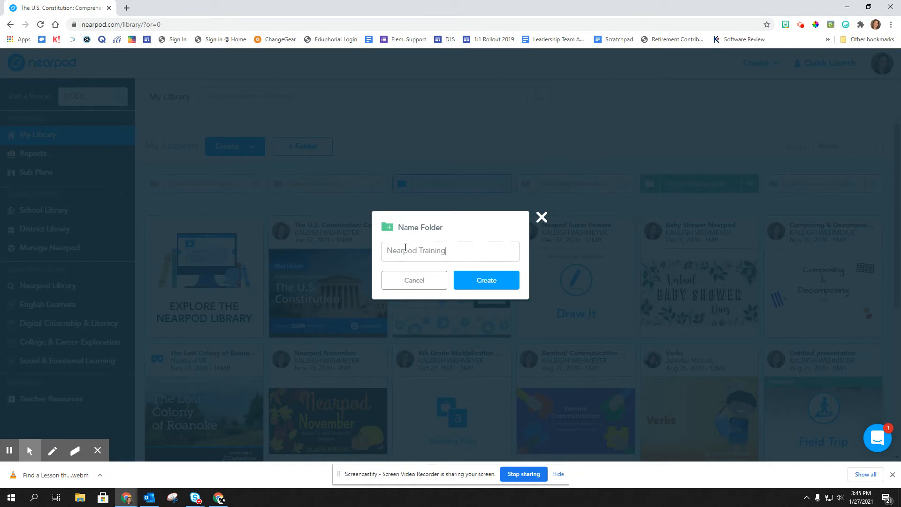
type("s")
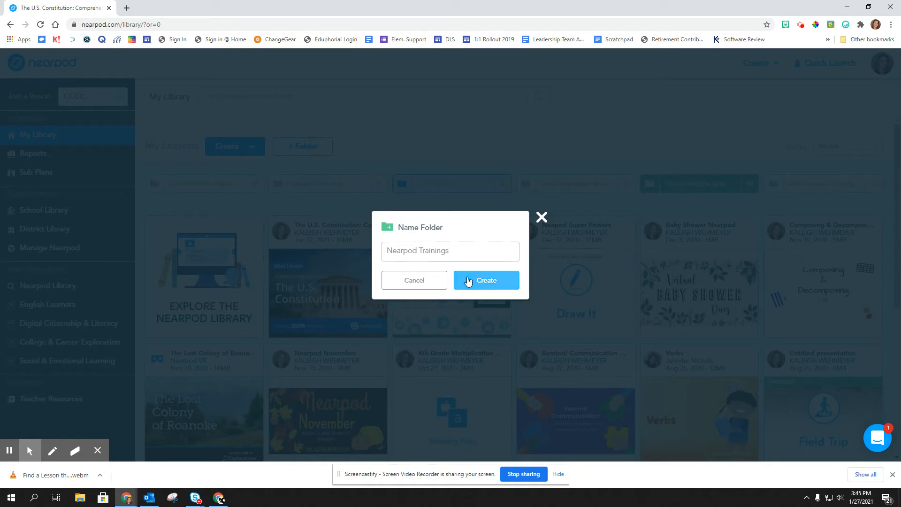
left_click(485, 279)
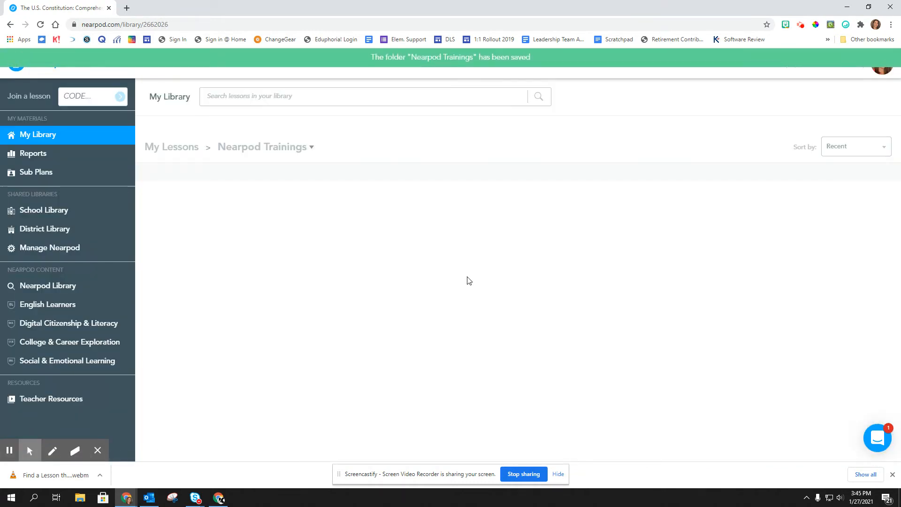
mouse_move(350, 235)
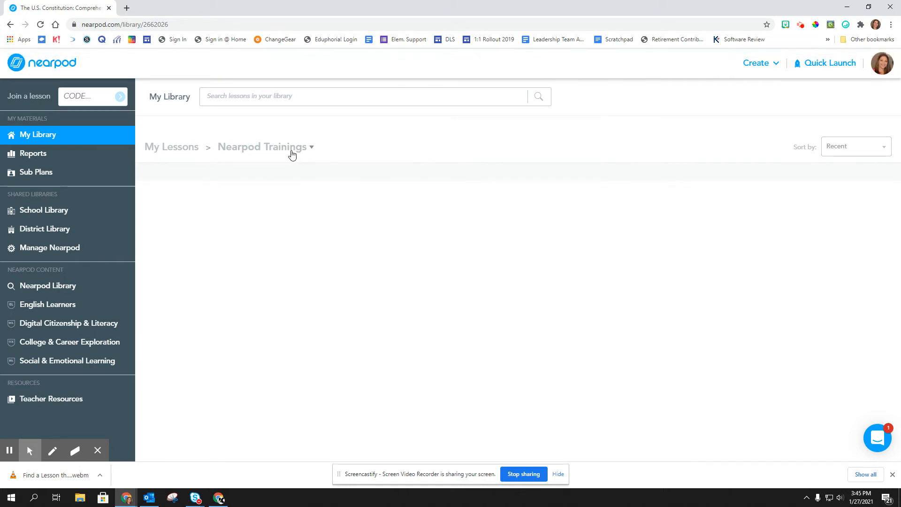
Recolour the Nearpod Trainings folder purple and begin adding lessons to it.
left_click(311, 147)
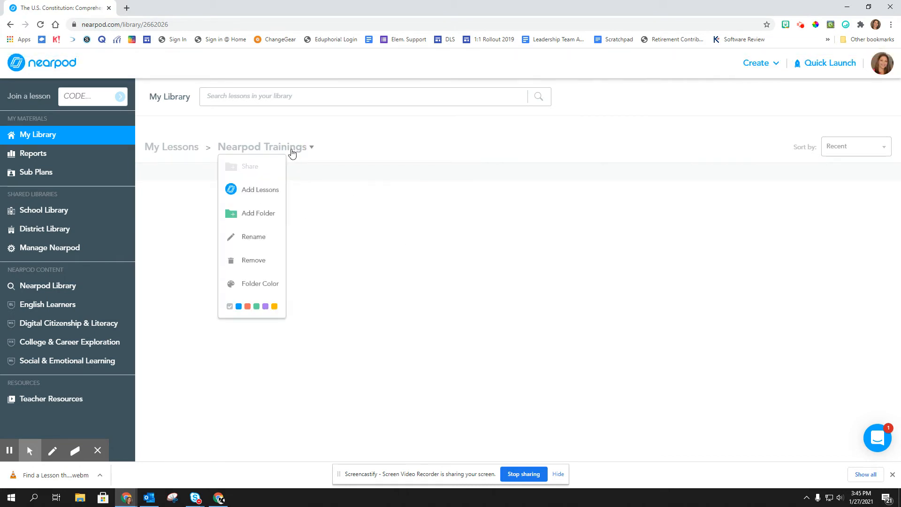
mouse_move(259, 213)
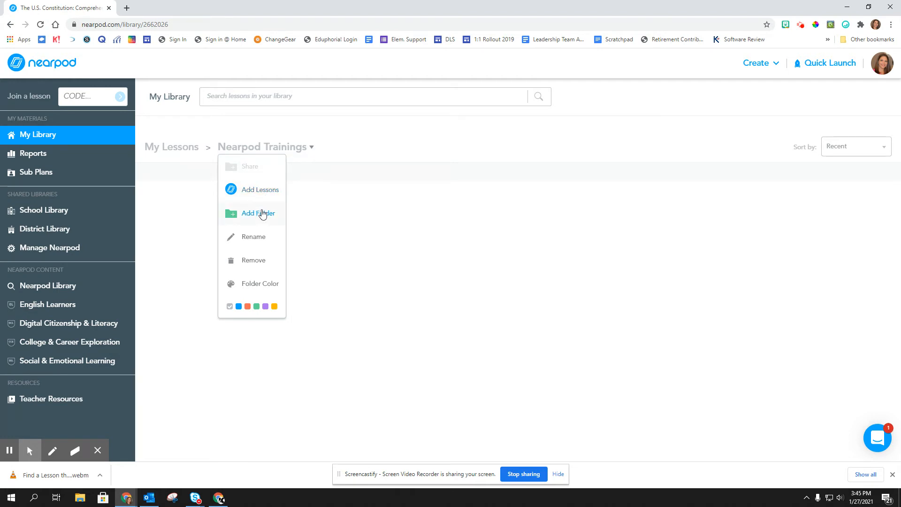
mouse_move(253, 237)
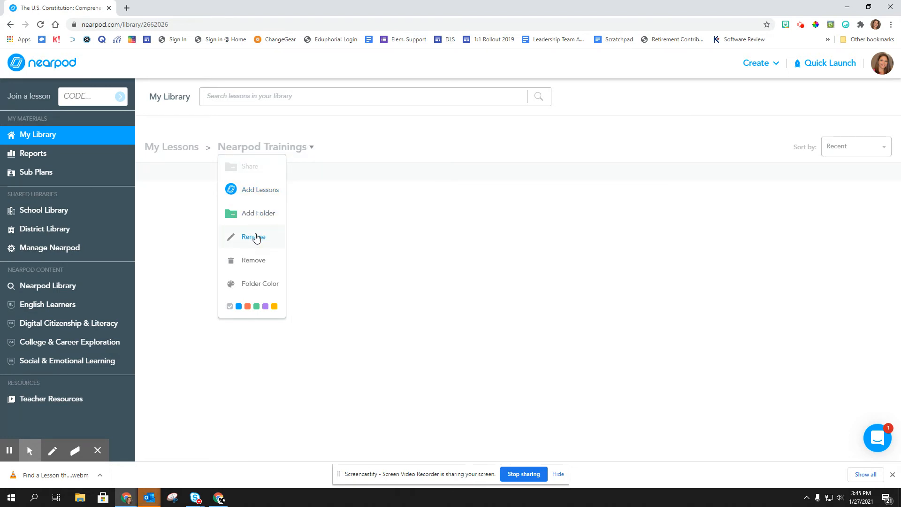
mouse_move(250, 286)
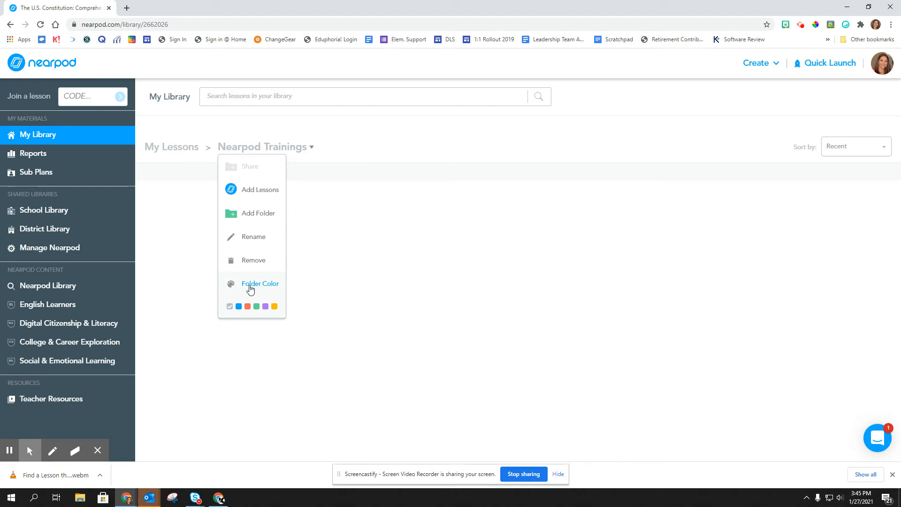
mouse_move(265, 306)
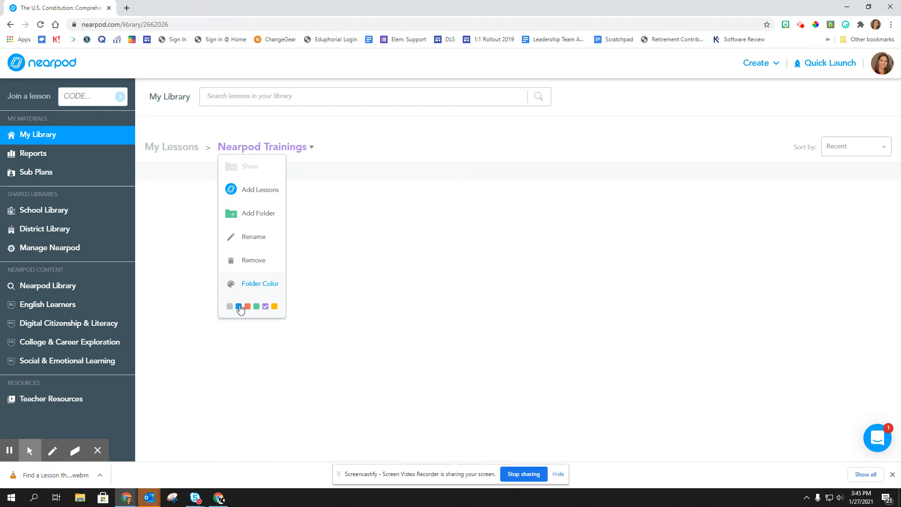
left_click(260, 190)
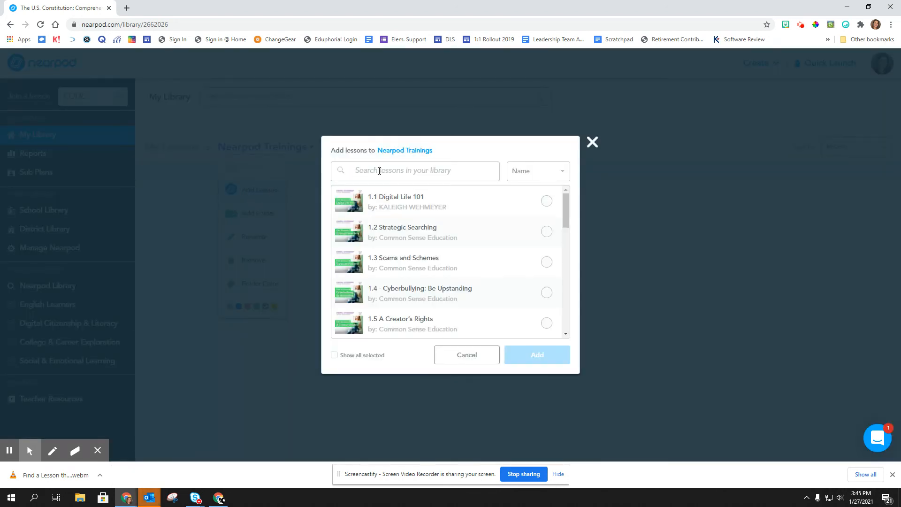
Search lessons for 'Nearpod' and select 6 ELA, 6 Science, 6 SS and 6Math.
type("N")
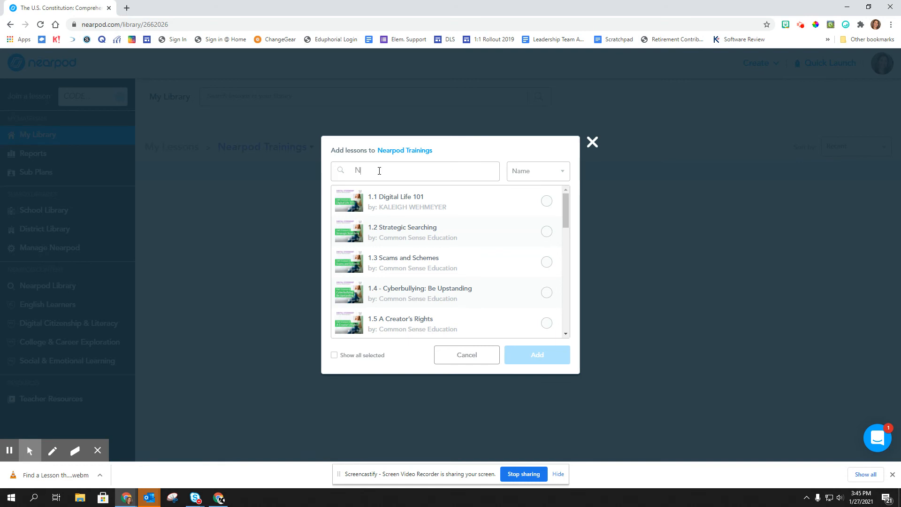
type("earpod")
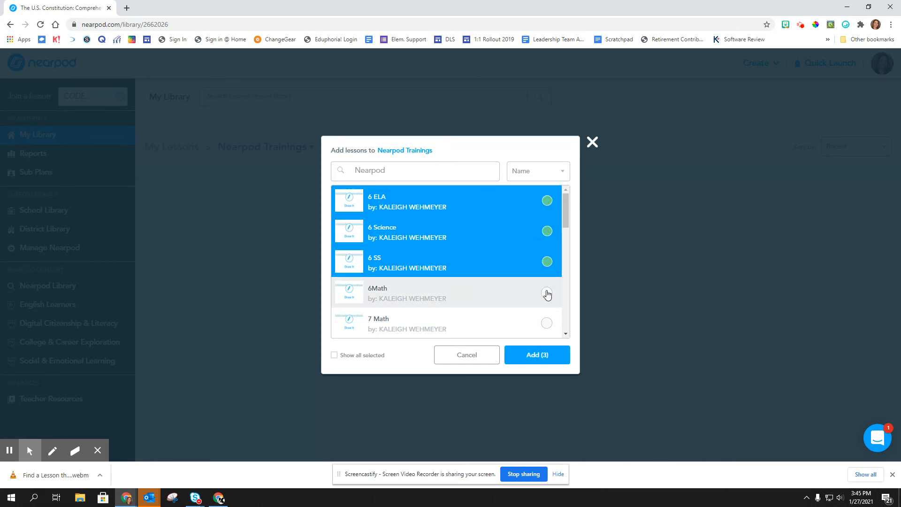
left_click(547, 292)
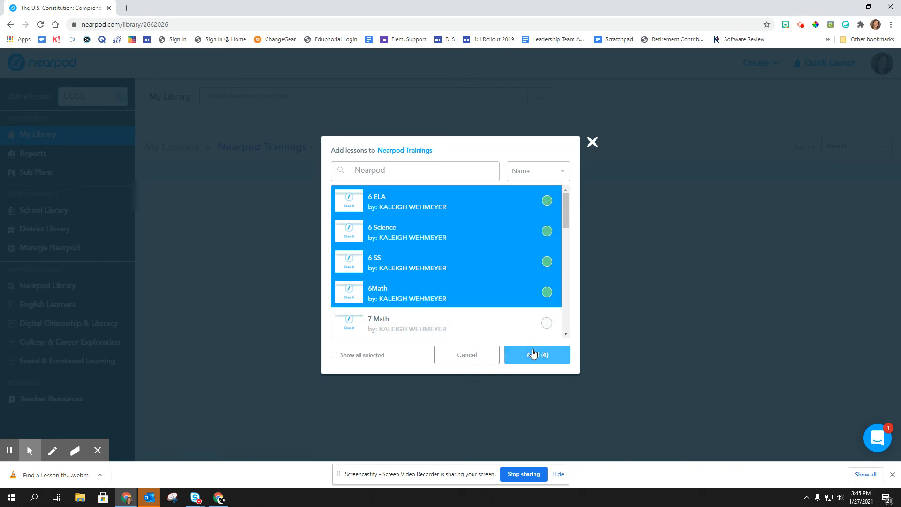